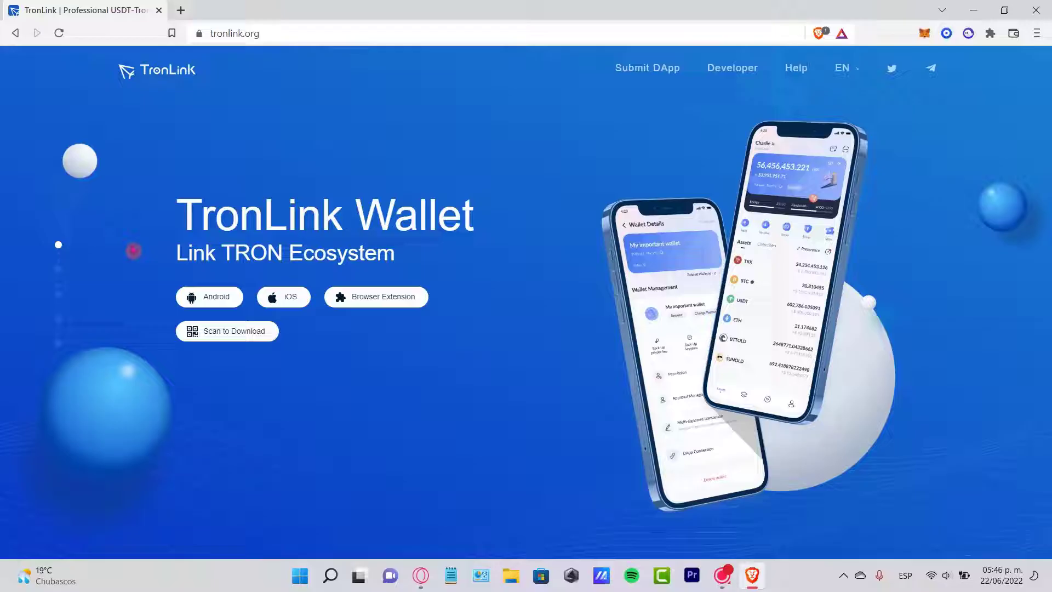
Reach the TronLink extension's Chrome Web Store listing via the site's Browser Extension options.
click(282, 297)
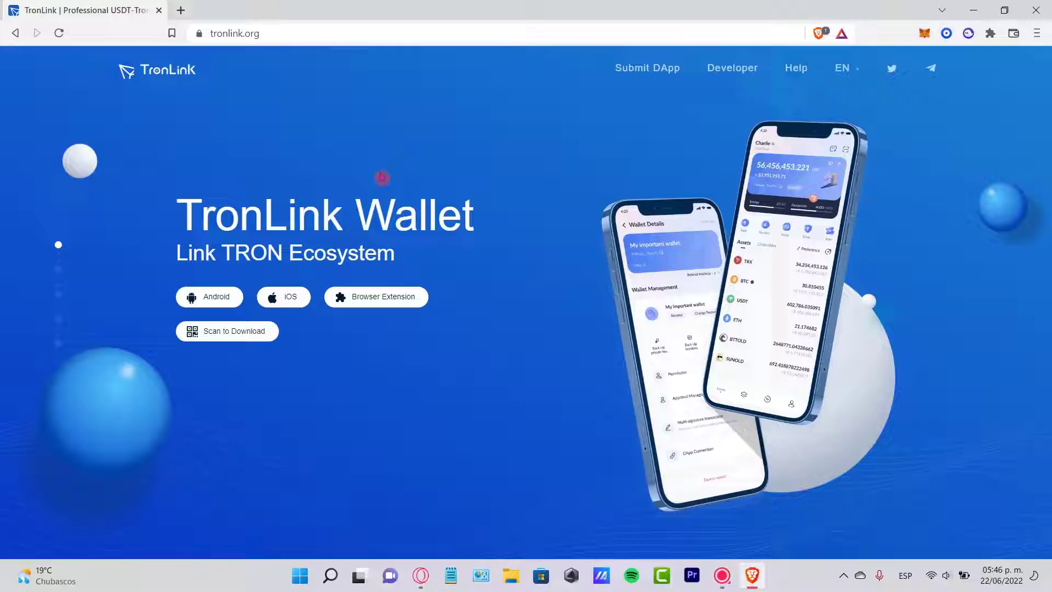
click(376, 297)
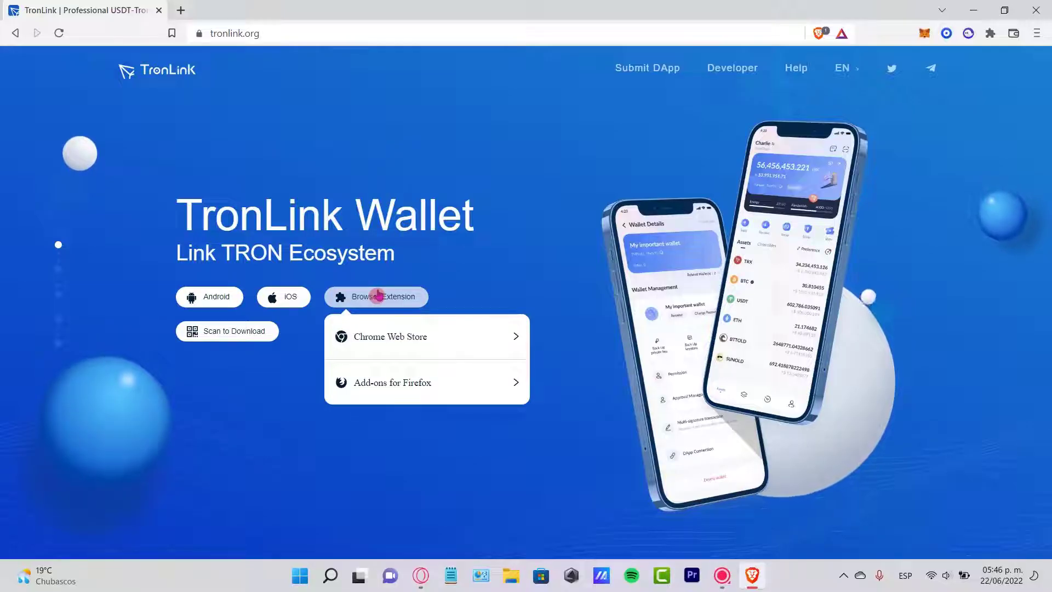
mouse_move(402, 313)
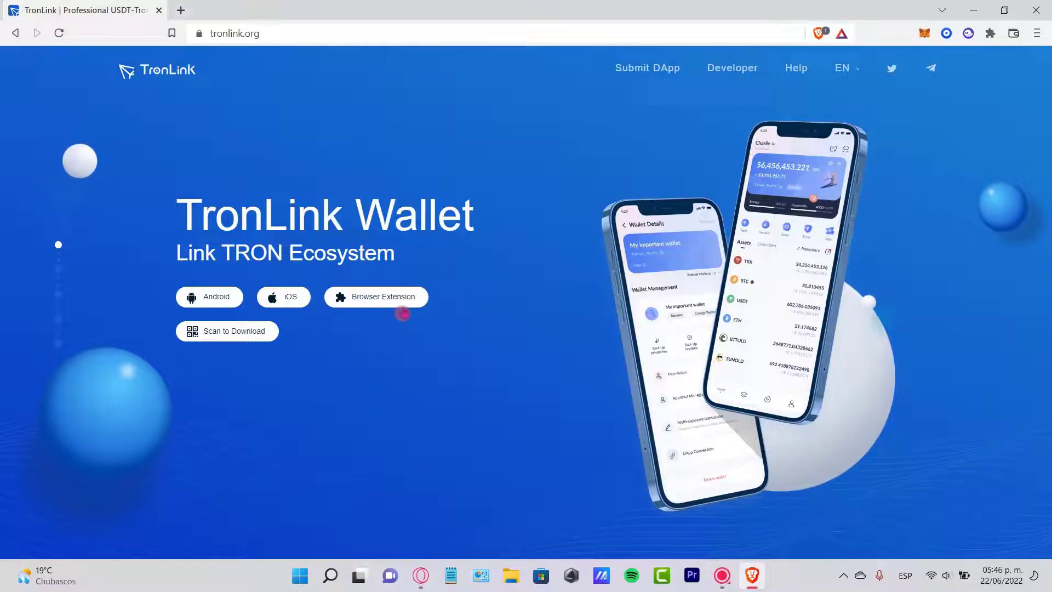
click(376, 297)
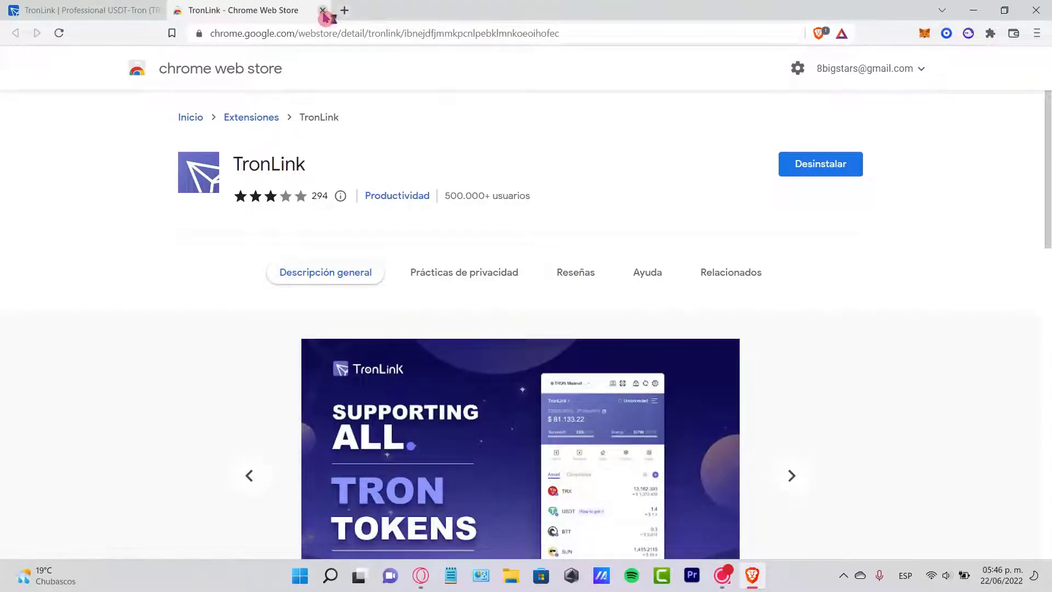
Close the Chrome Web Store tab and dismiss the browser's Extensions menu.
click(322, 10)
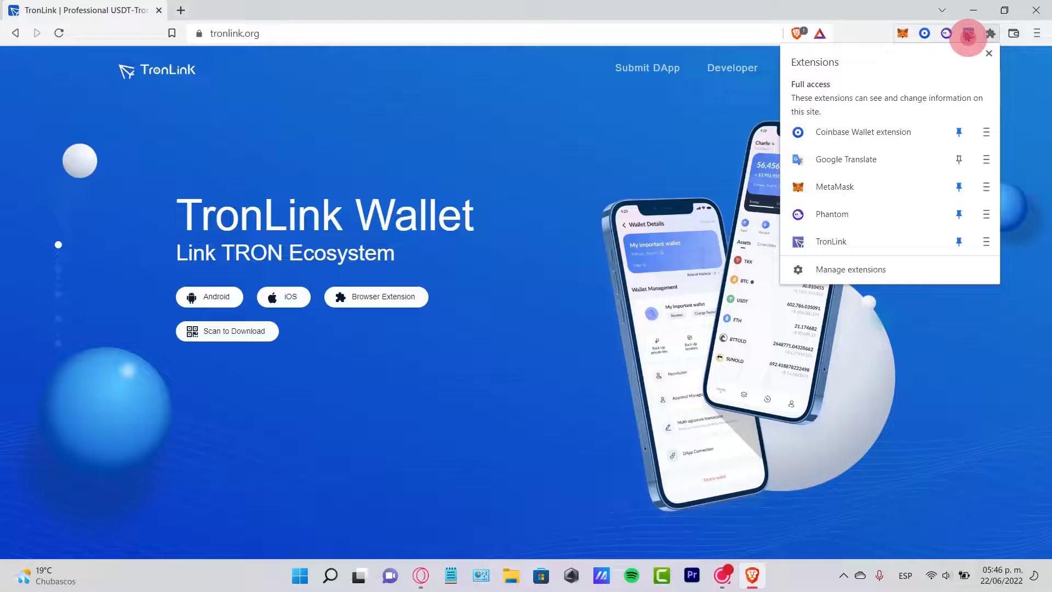
click(967, 34)
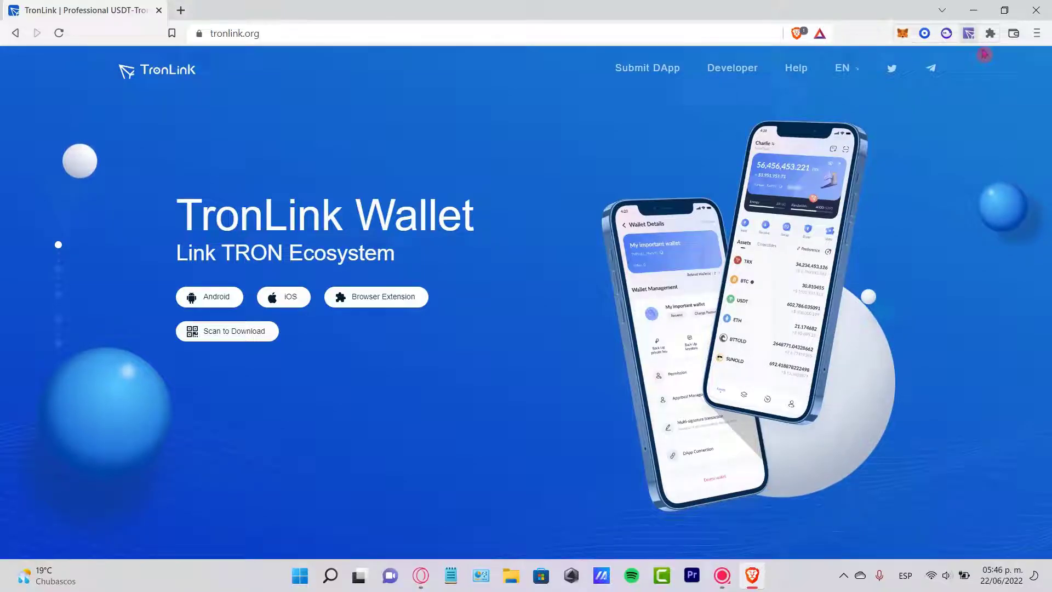
Unlock the TronLink wallet, view the Import Wallet option, then back out toward the USDD token details.
click(967, 33)
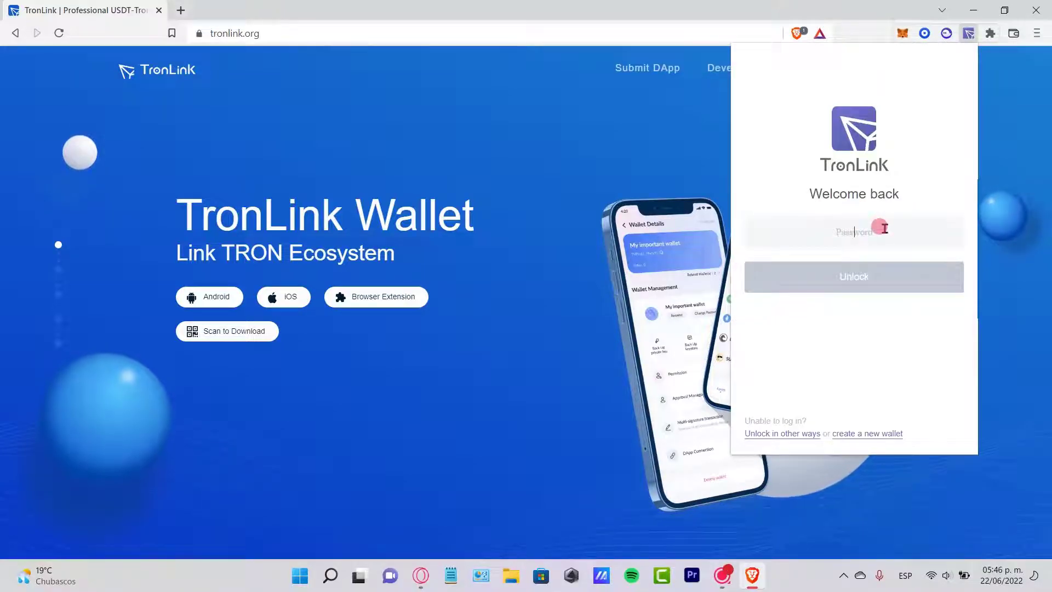
click(853, 276)
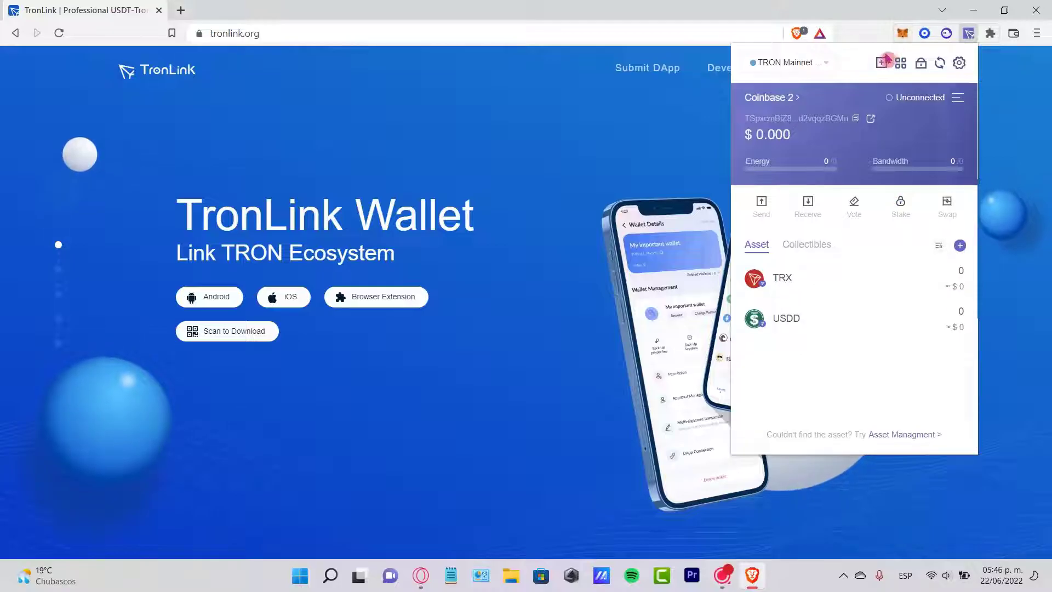
click(882, 62)
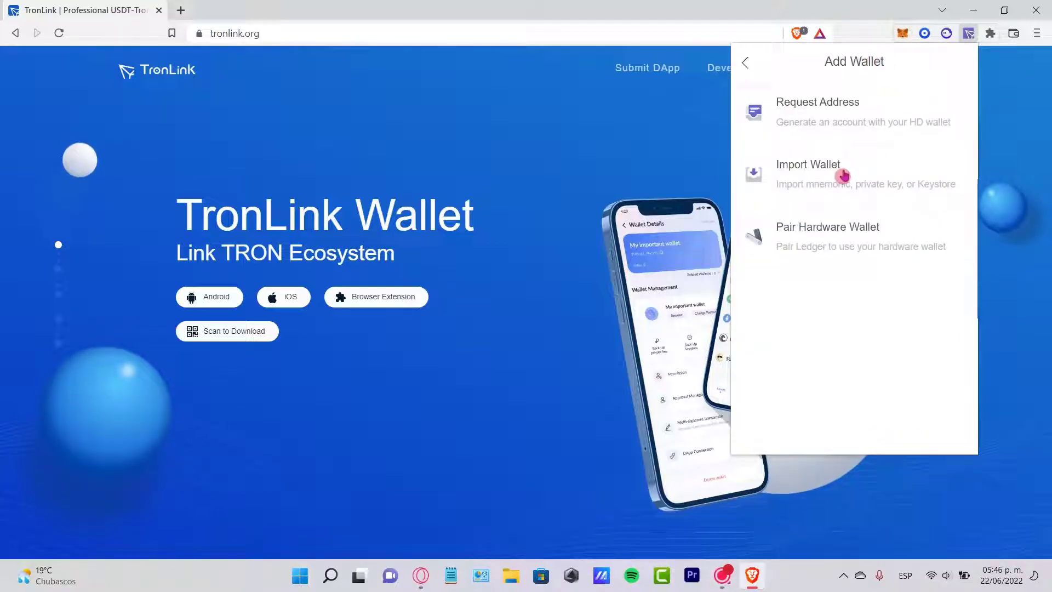
click(808, 173)
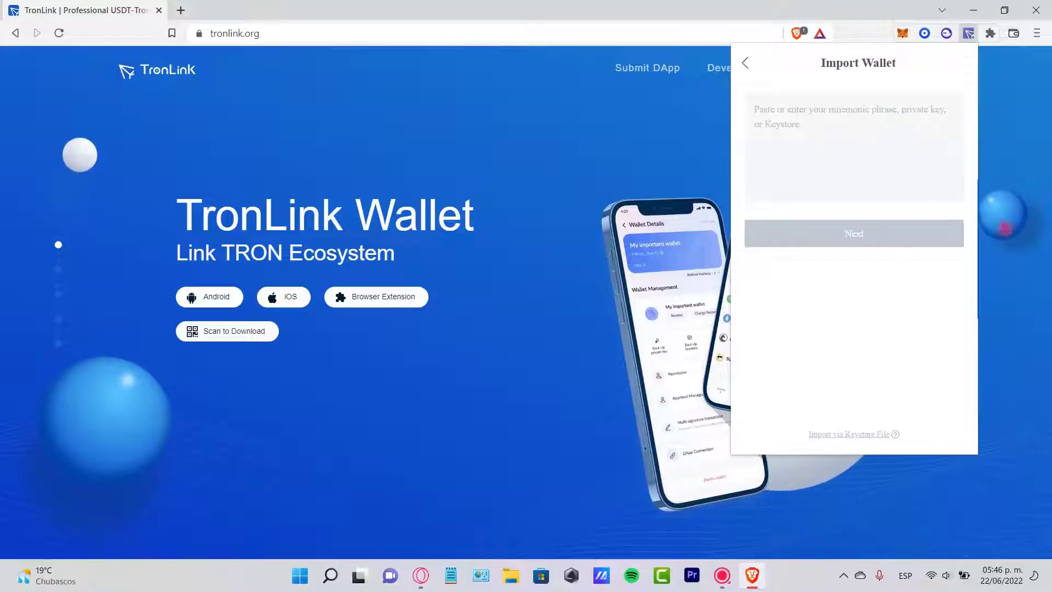
click(745, 63)
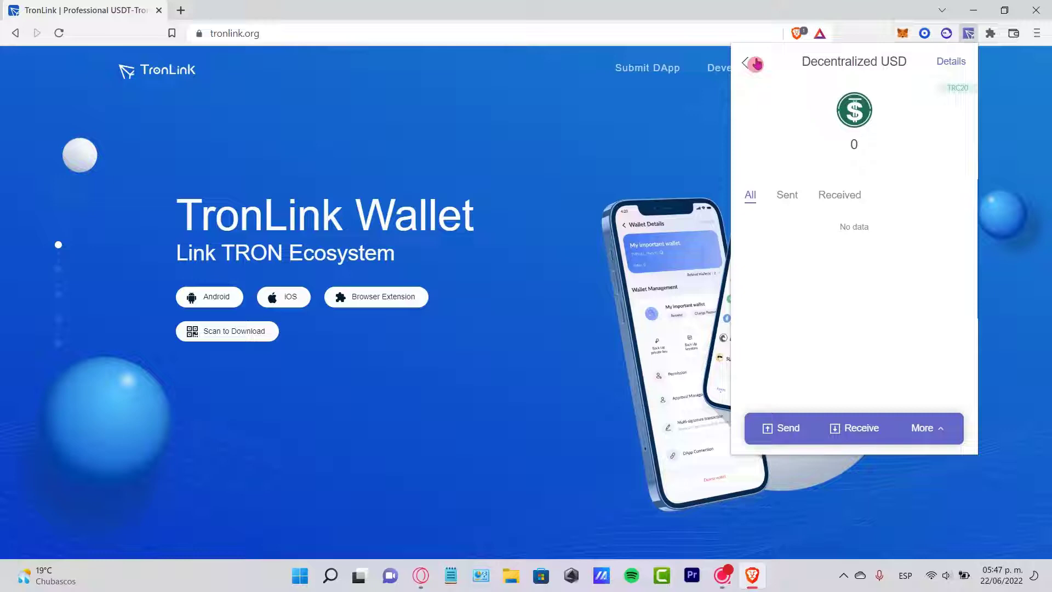
From All Assets open TRX and launch its Swap action on SunSwap.
click(744, 63)
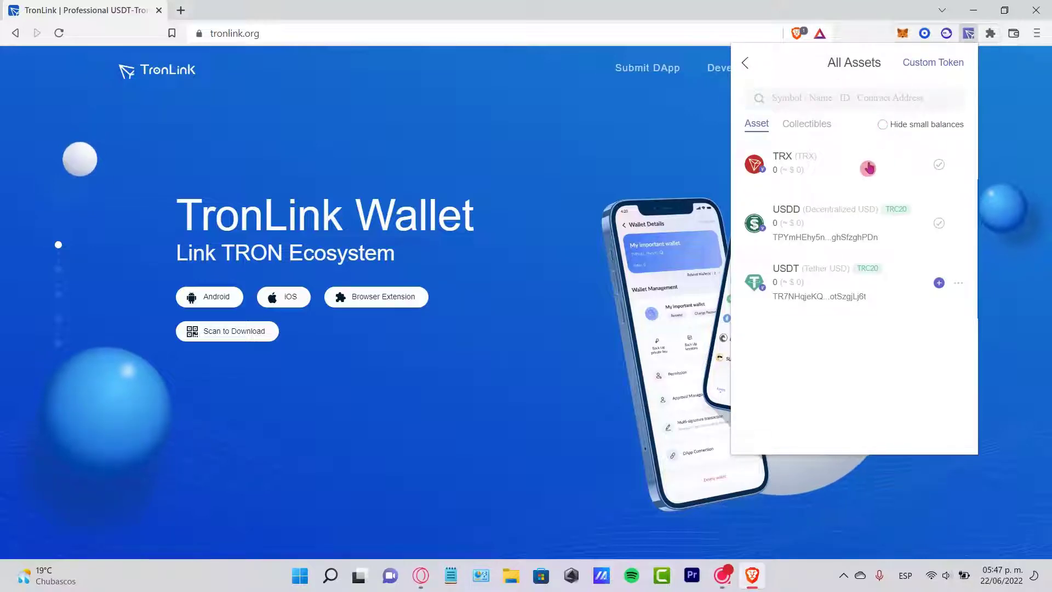
click(781, 162)
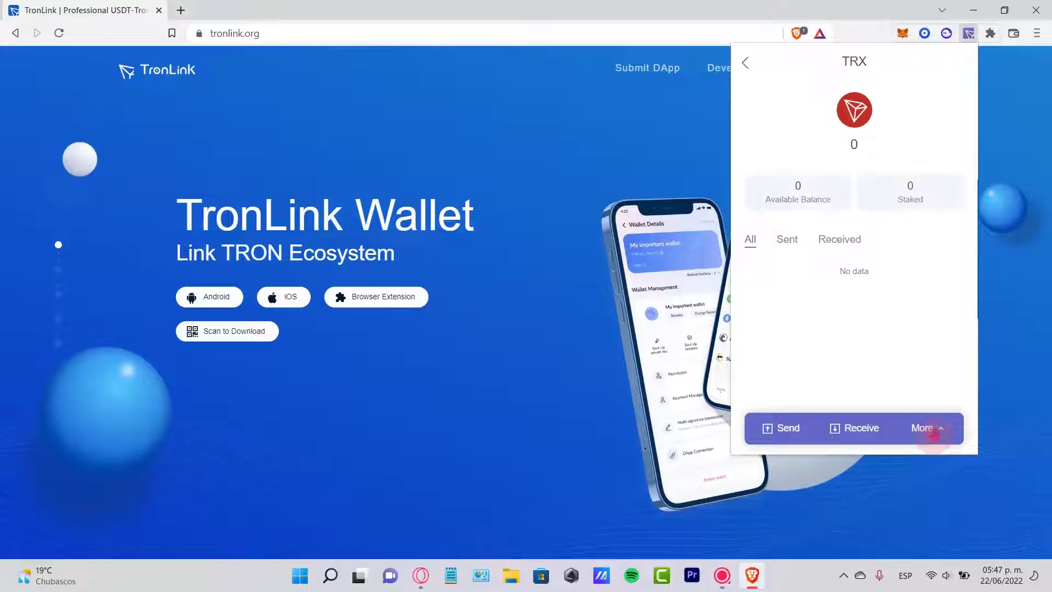
click(925, 428)
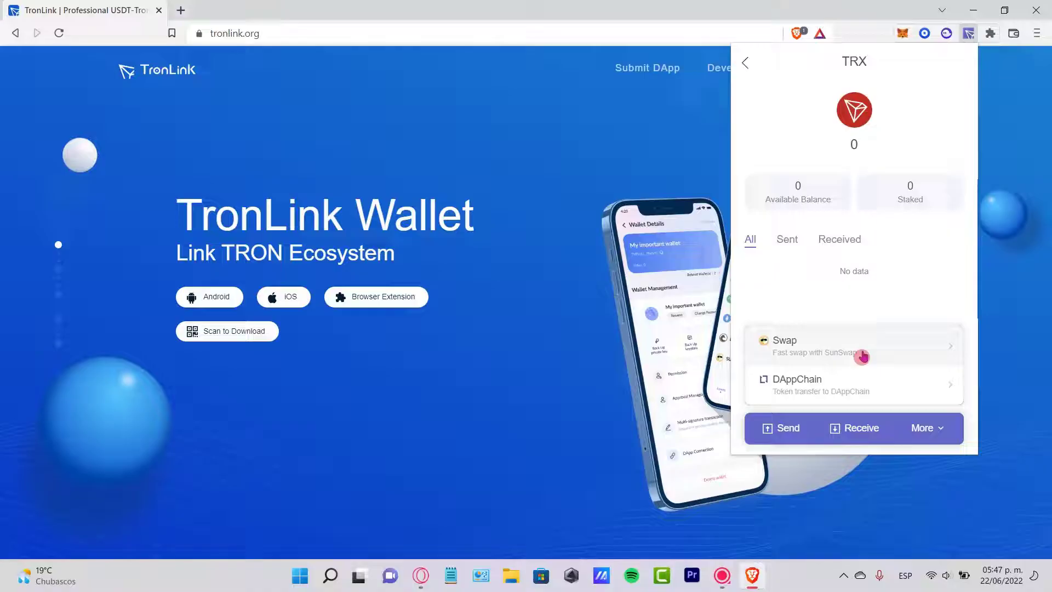
click(783, 340)
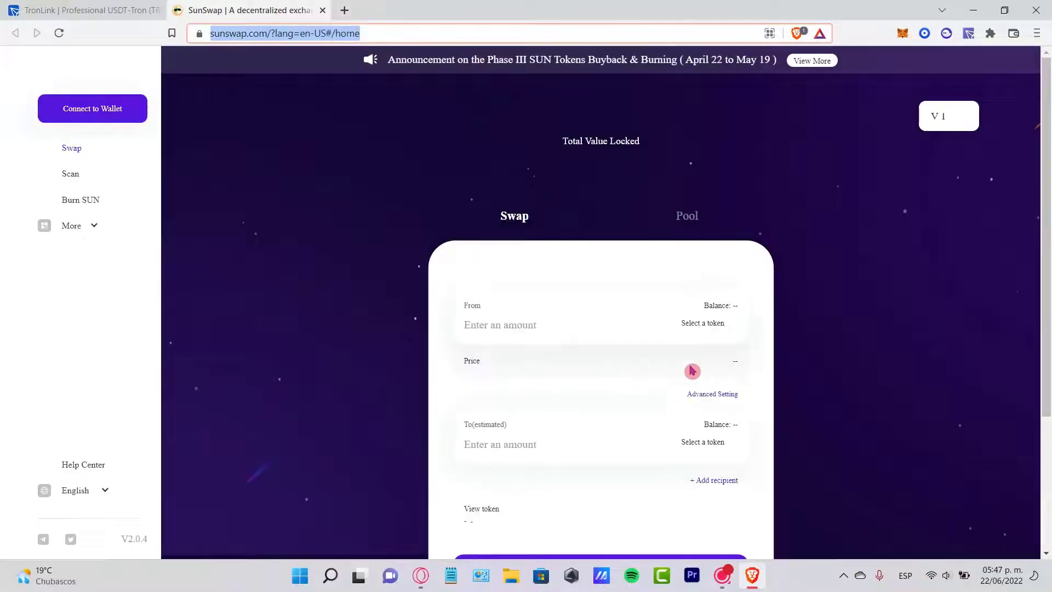
Scroll the SunSwap exchange page, then return to the tronlink.org tab.
scroll(down, 3)
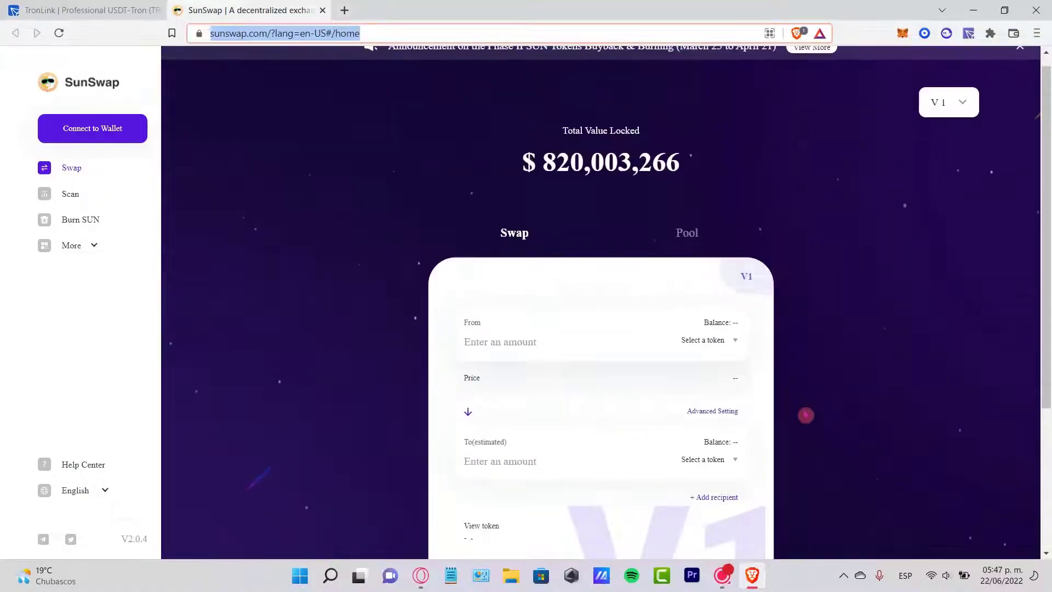
click(80, 10)
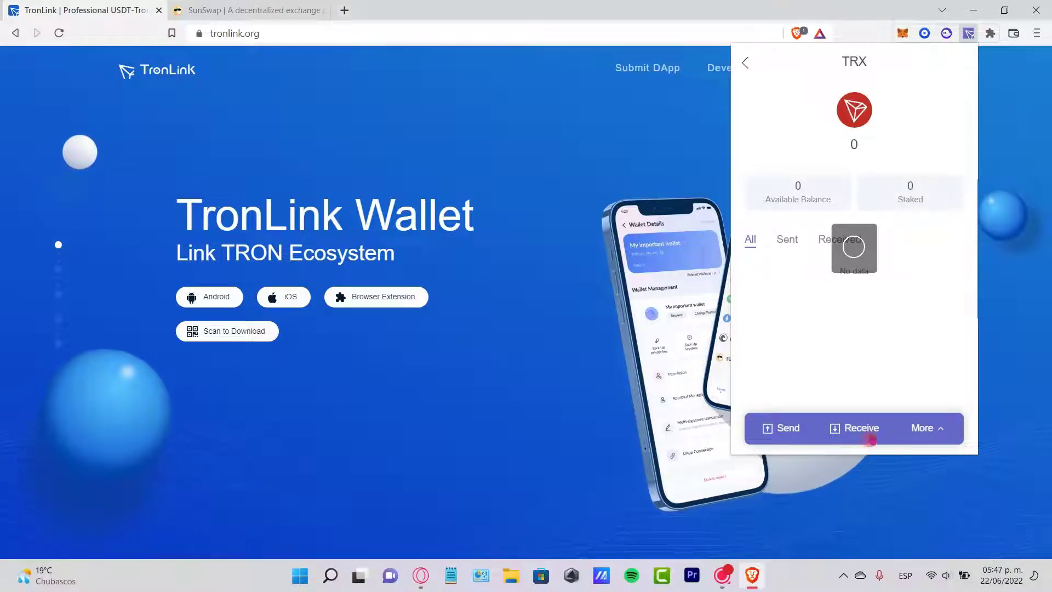
Request the TRX receiving address from the TRX asset view.
click(854, 428)
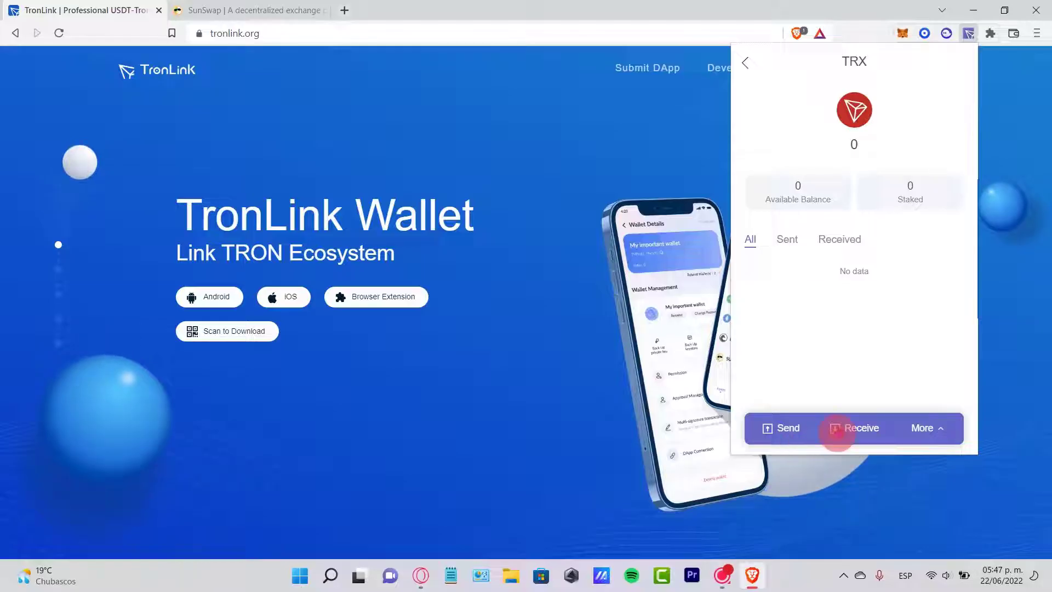
click(852, 429)
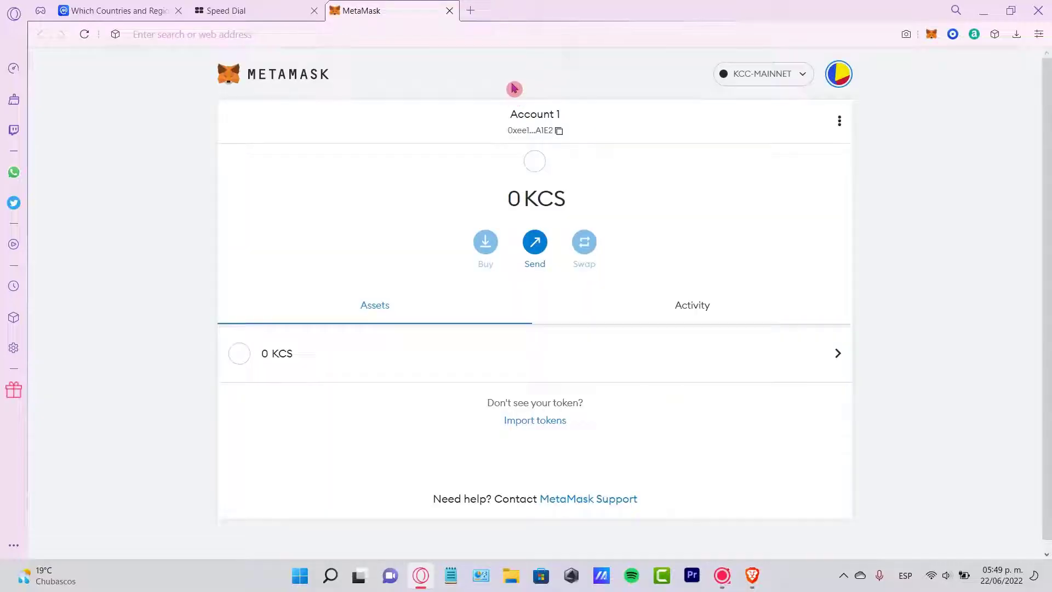
Show MetaMask's network list with KCC-MAINNET as the current network.
click(762, 73)
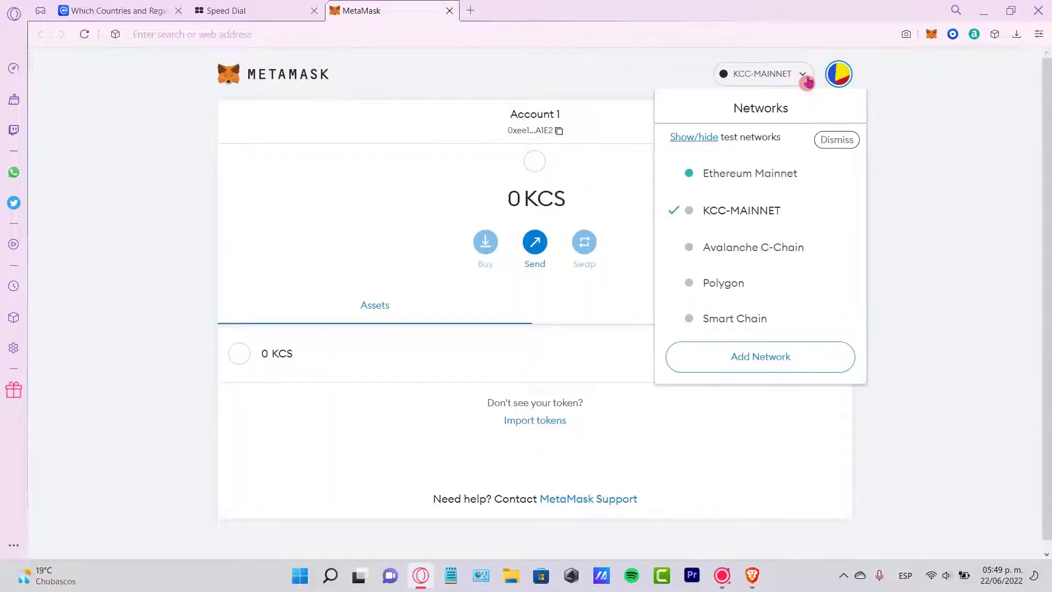
mouse_move(734, 318)
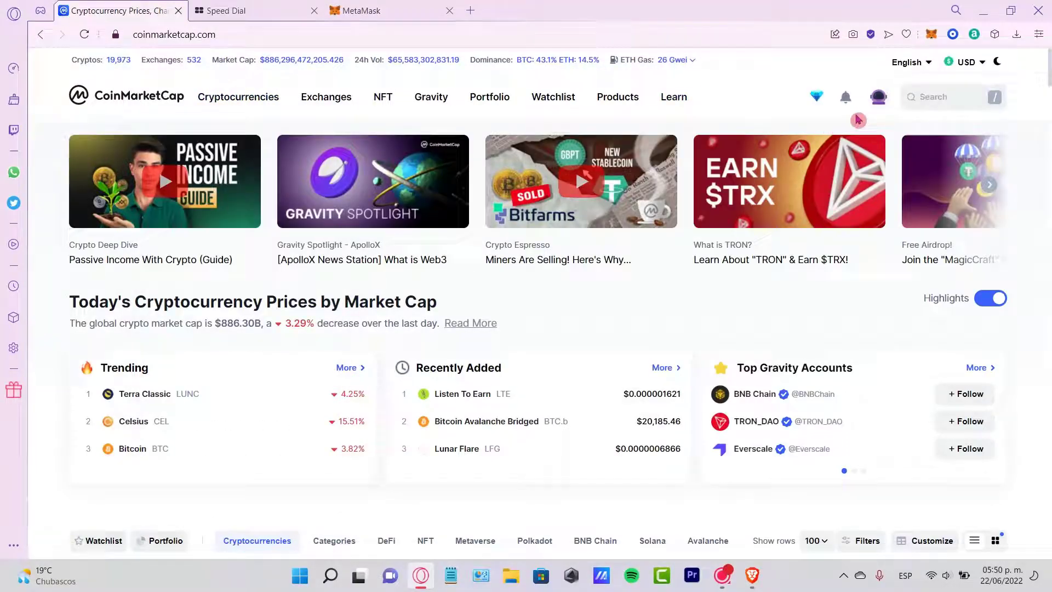
Search CoinMarketCap for TRX and add TRON's BNB Smart Chain contract to MetaMask.
click(946, 97)
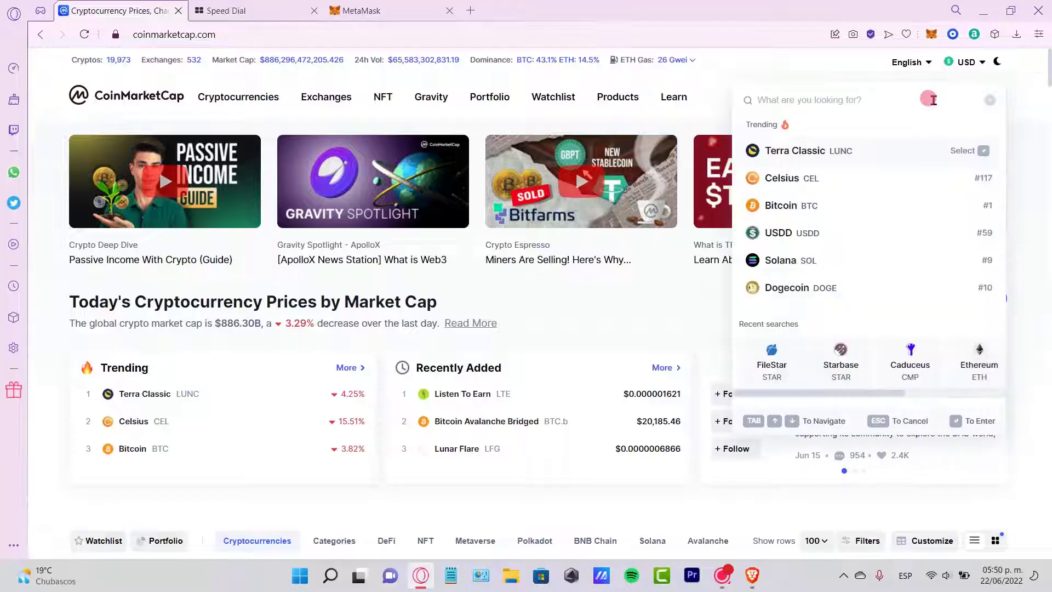
text(TRX)
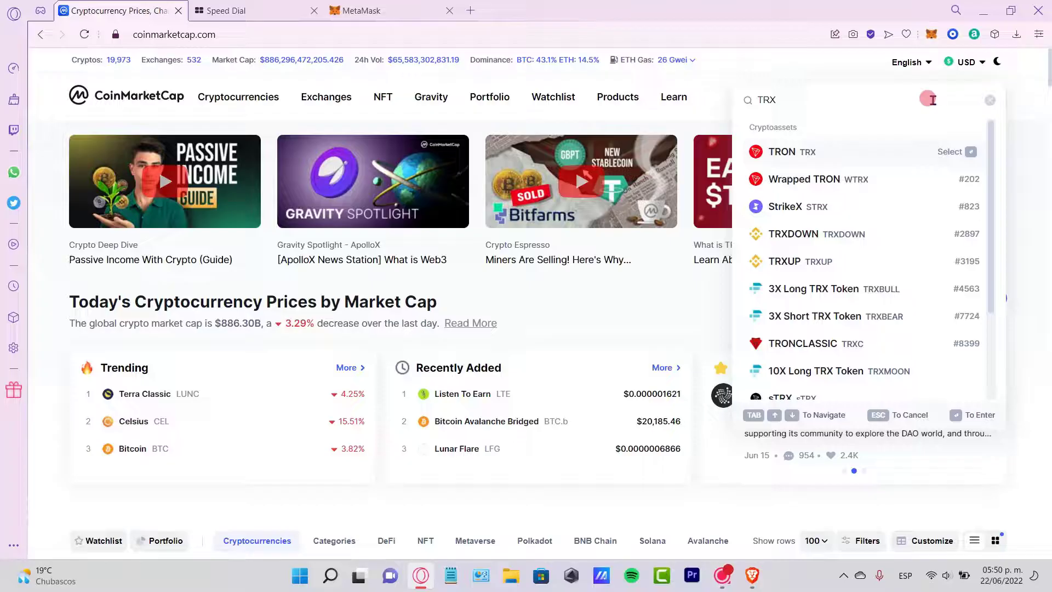
click(781, 152)
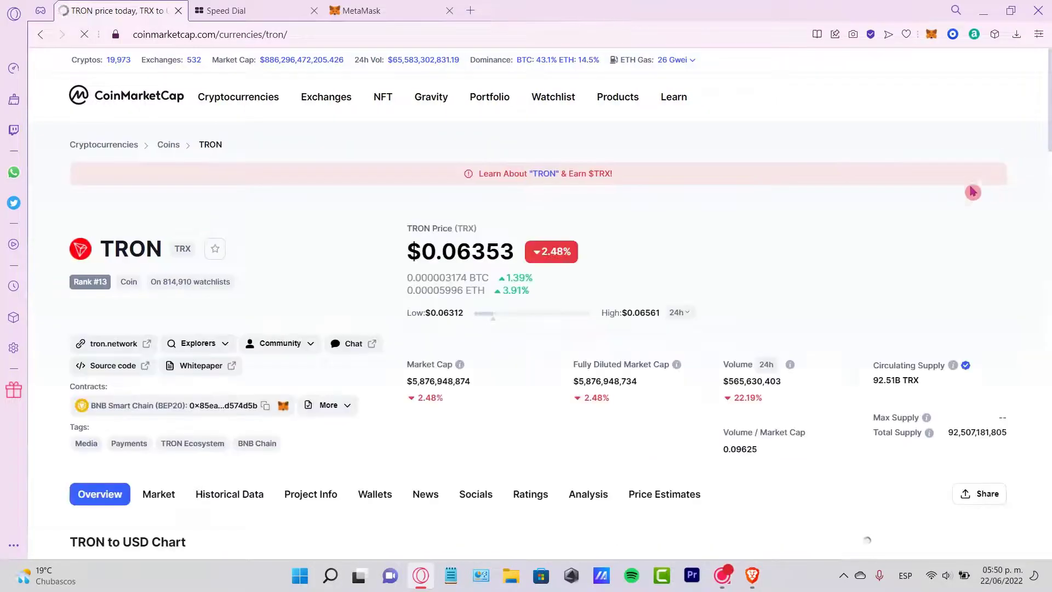
scroll(down, 3)
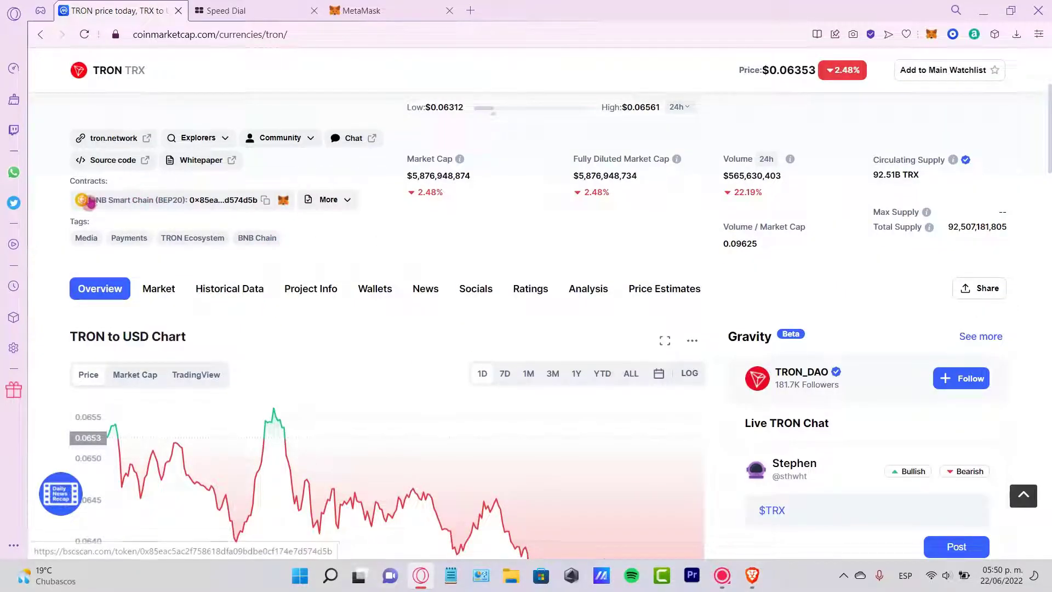
click(265, 199)
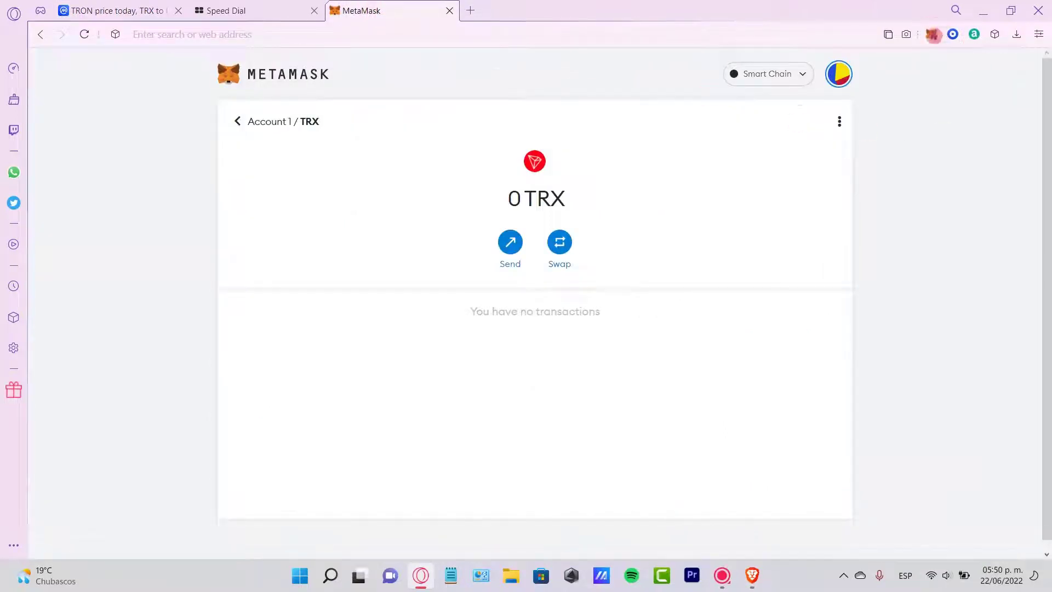
click(931, 34)
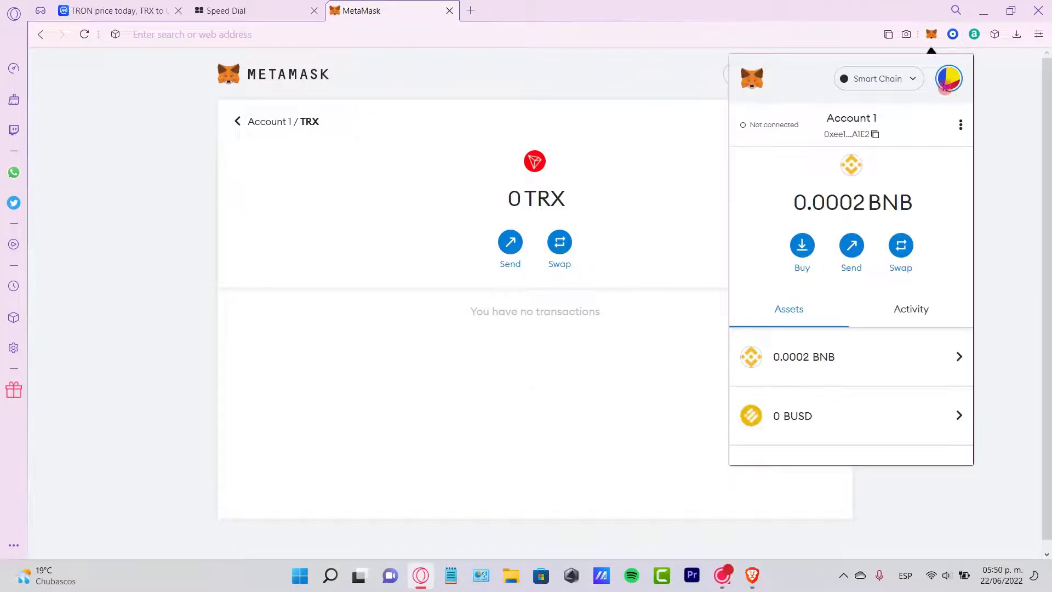
scroll(down, 3)
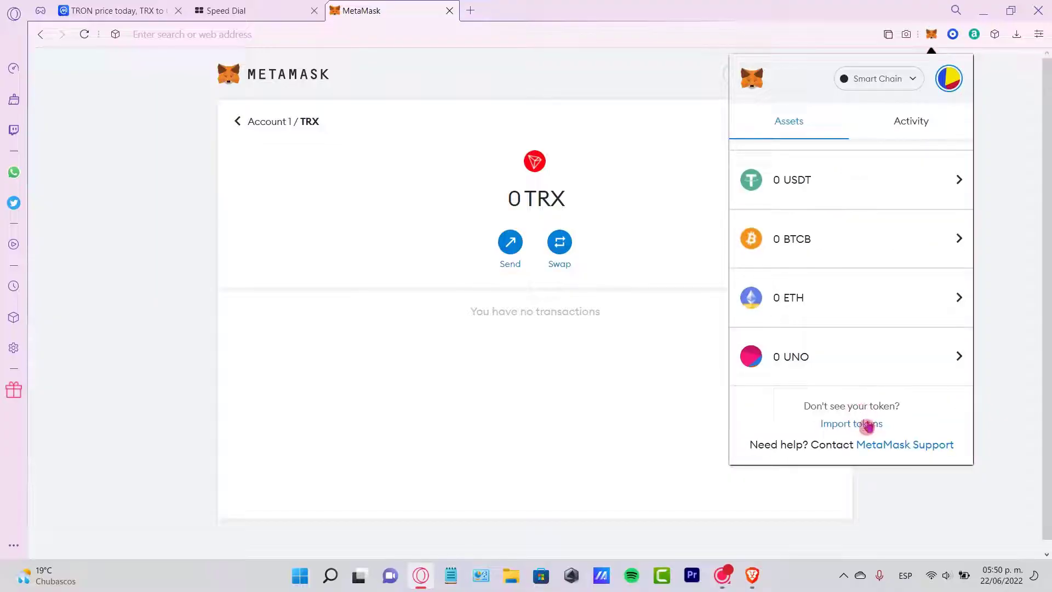
click(850, 423)
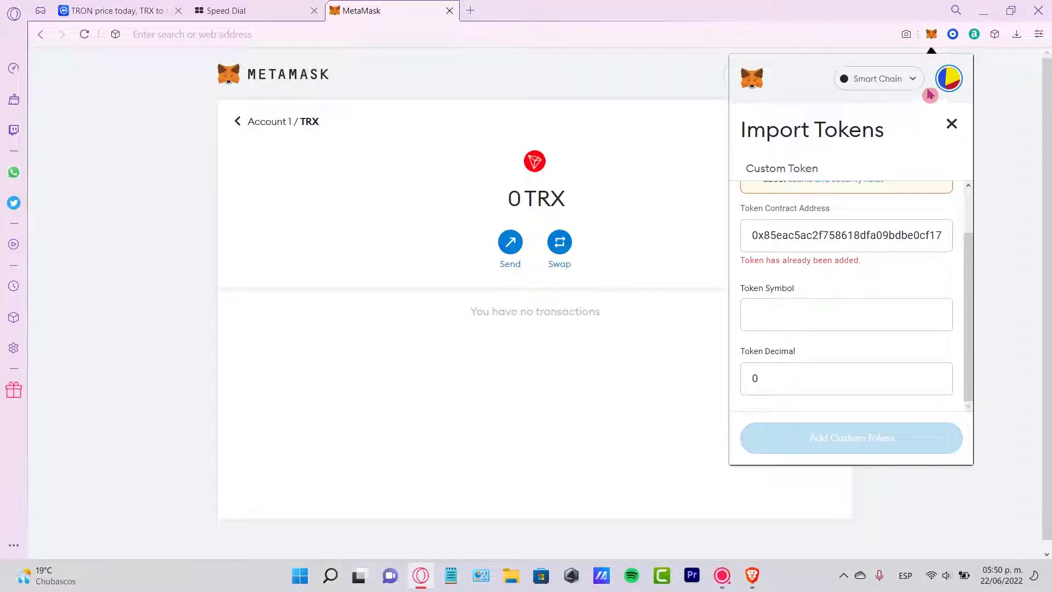
click(951, 124)
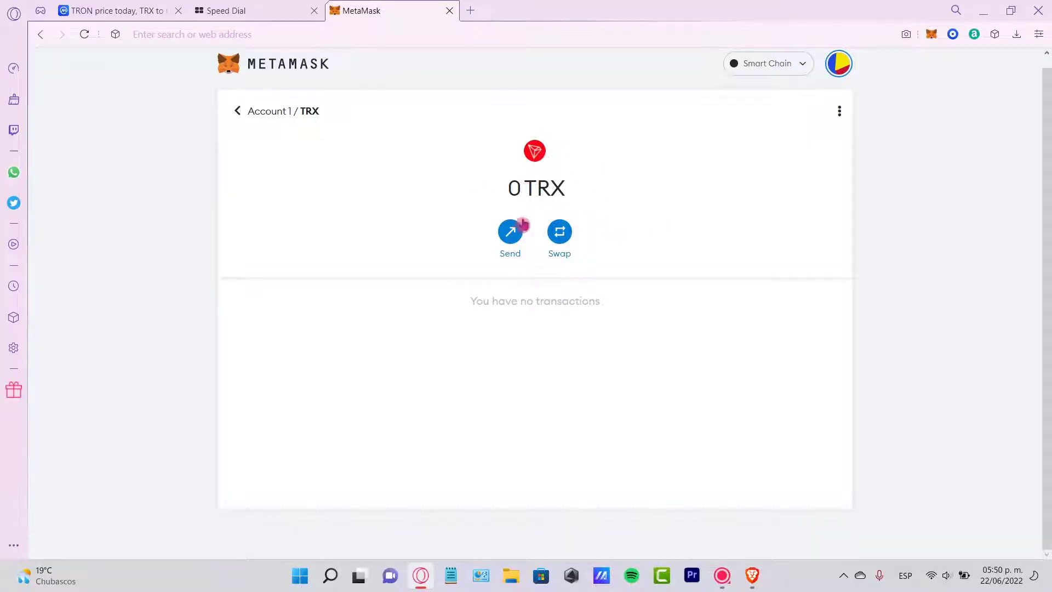
Start a MetaMask send of 4 TRX to a pasted address, lower the gas limit and hit the insufficient-funds warning.
click(509, 231)
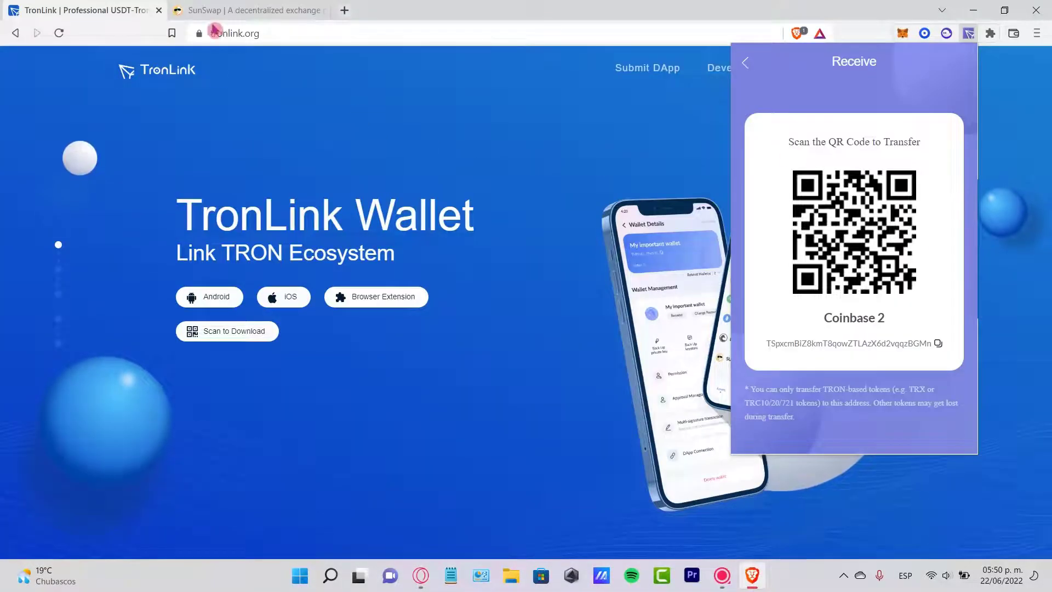
click(936, 343)
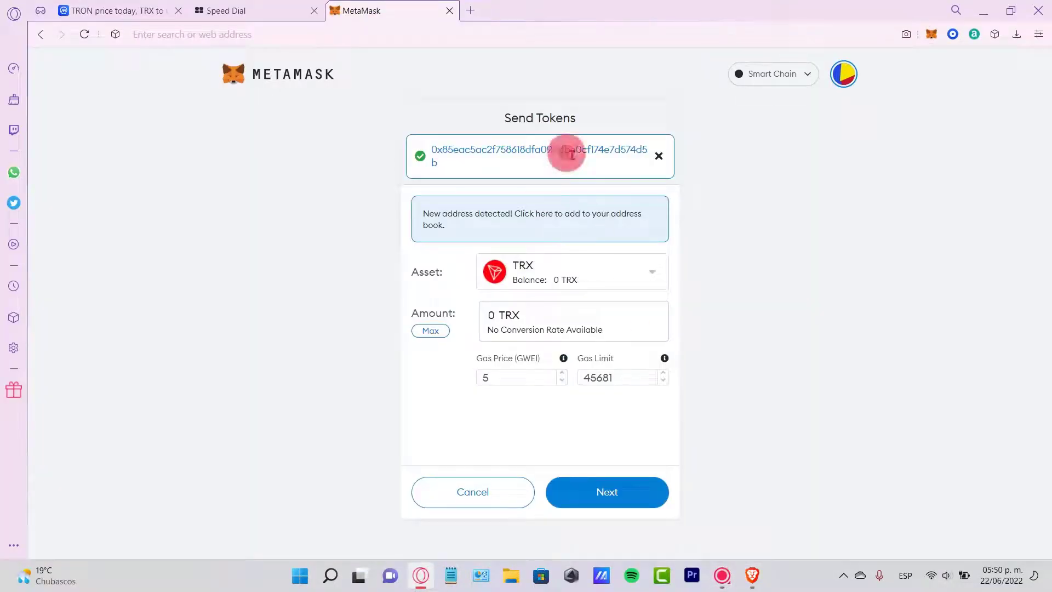
click(563, 153)
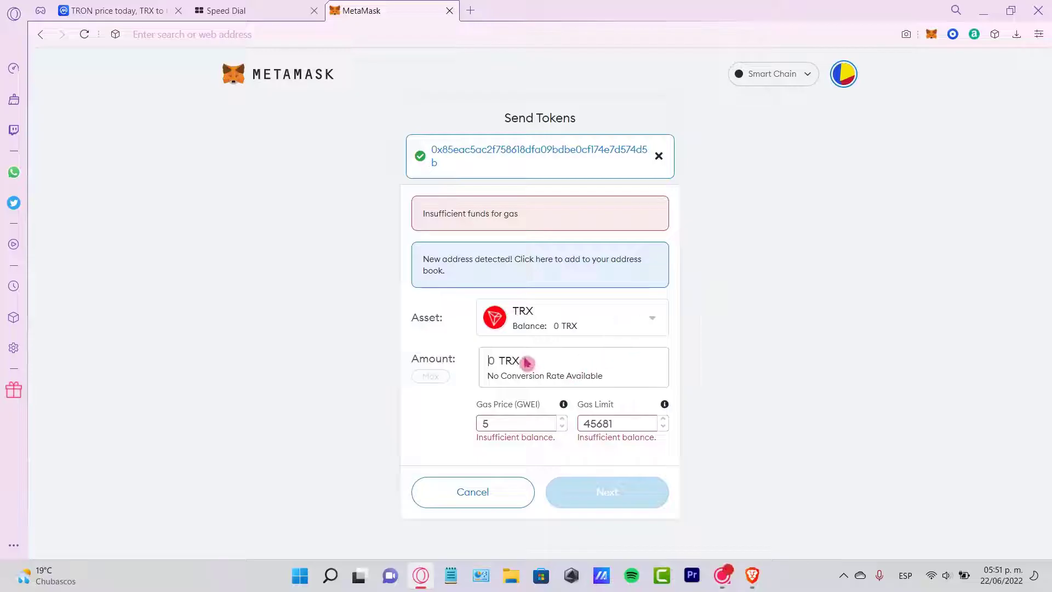
text(4)
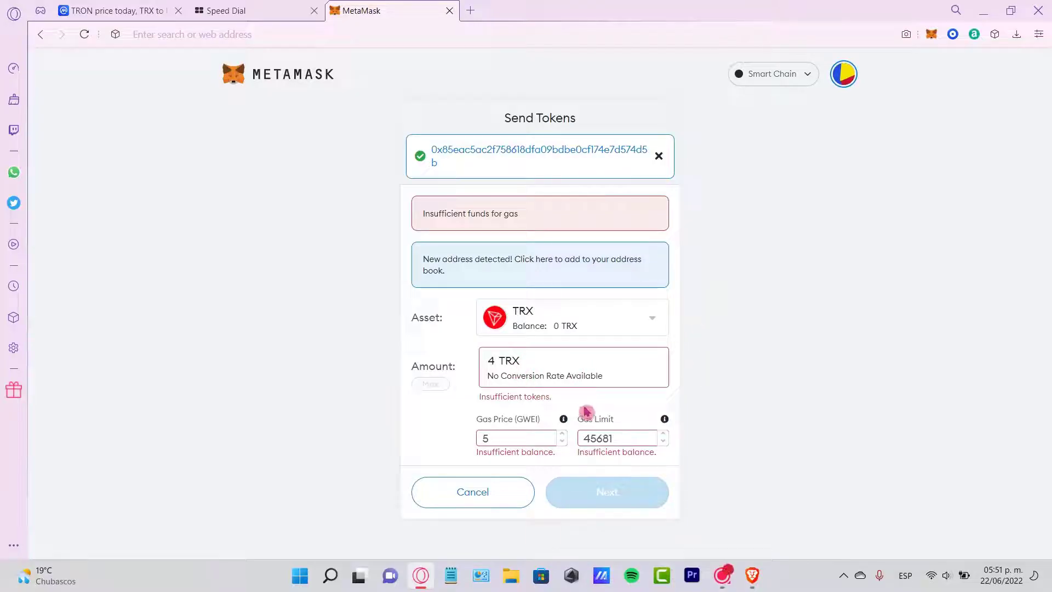
click(616, 438)
text(45680)
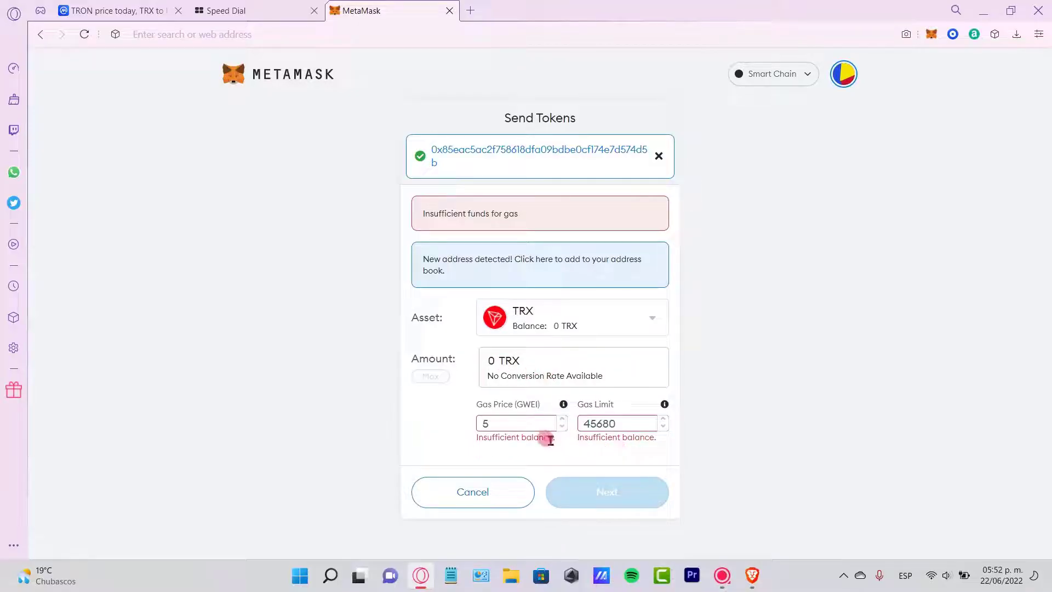
double_click(513, 437)
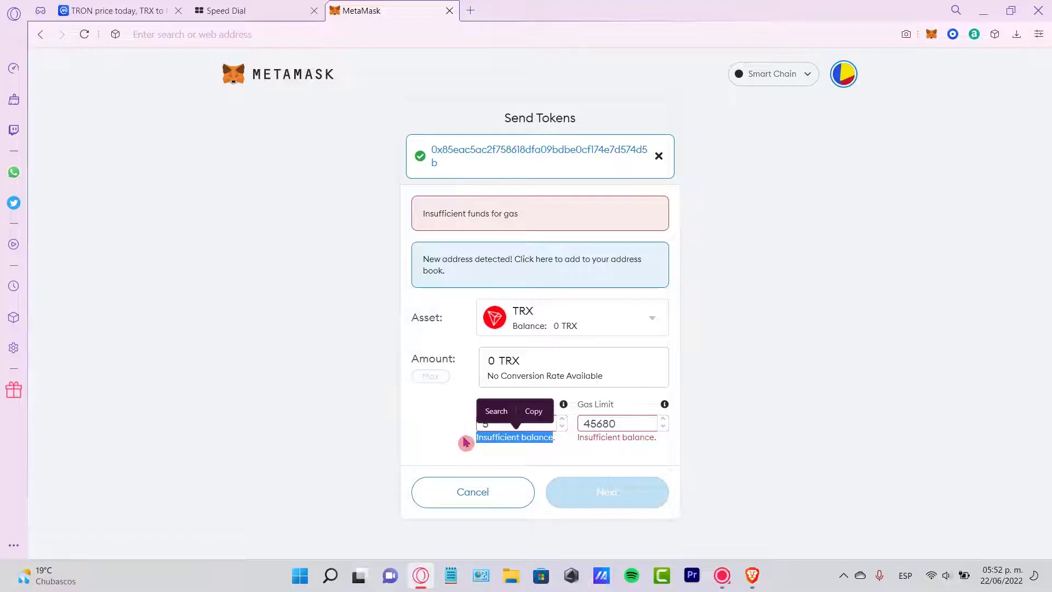
Swap in a recent recipient address, then cancel the send and dismiss the TRX asset's options menu.
click(658, 155)
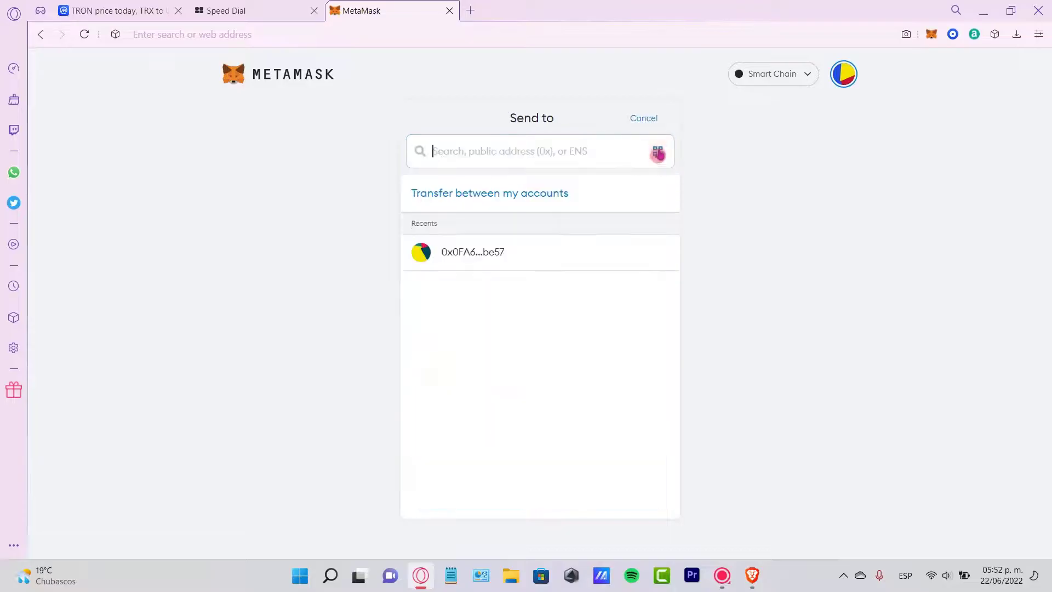
click(471, 252)
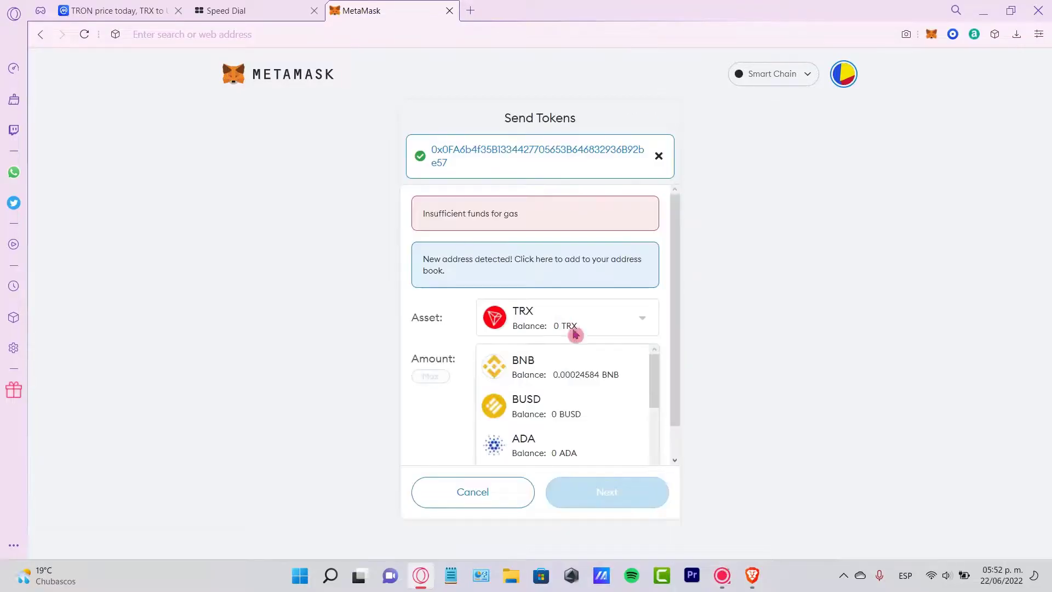
click(522, 367)
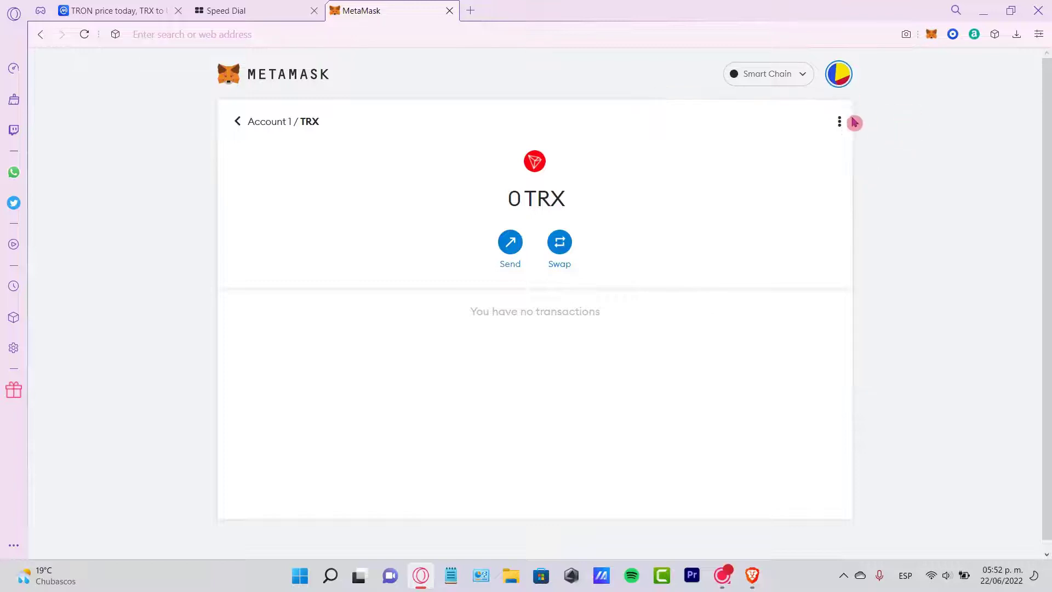
click(838, 121)
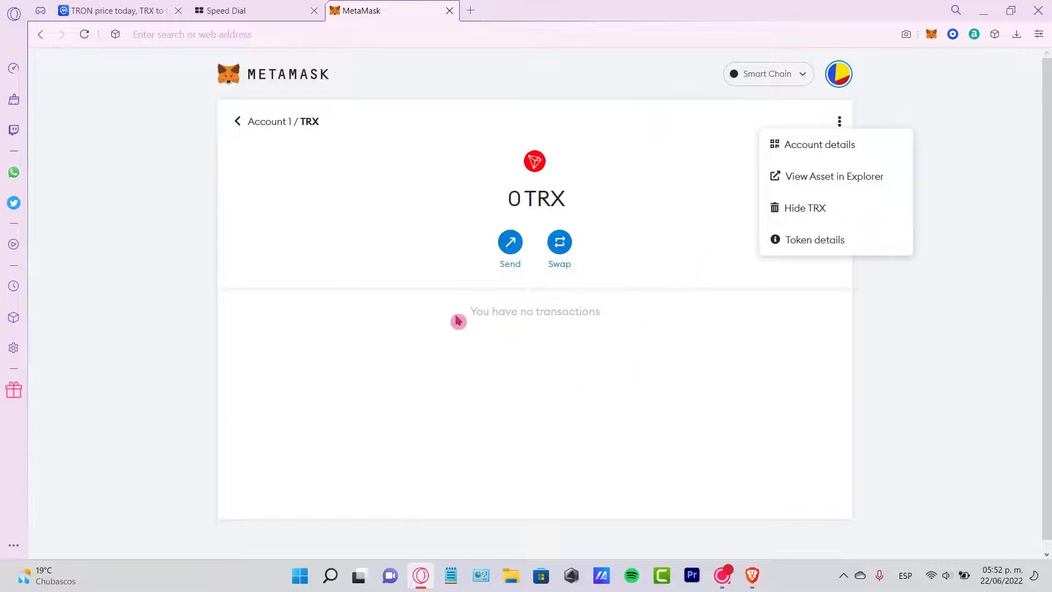
click(570, 315)
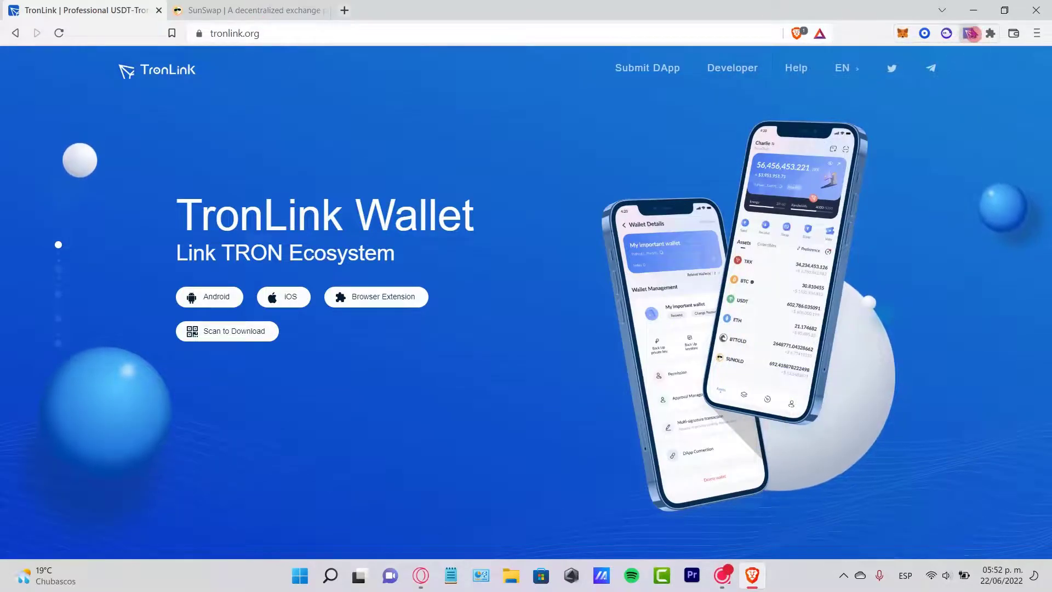
Review the TRX asset in TronLink, at 0 balance, and its More actions.
click(967, 33)
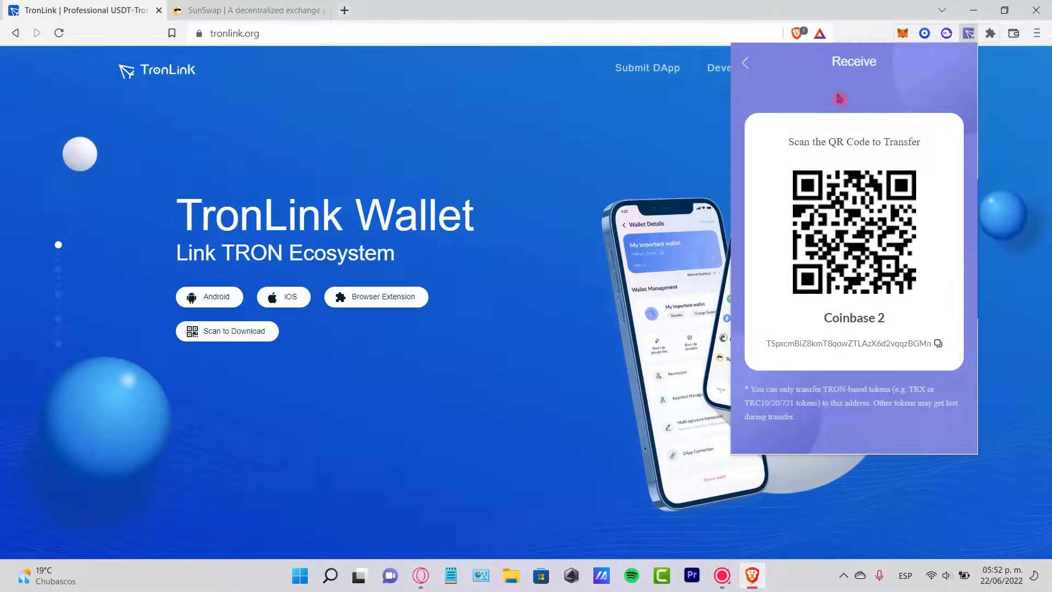
click(744, 62)
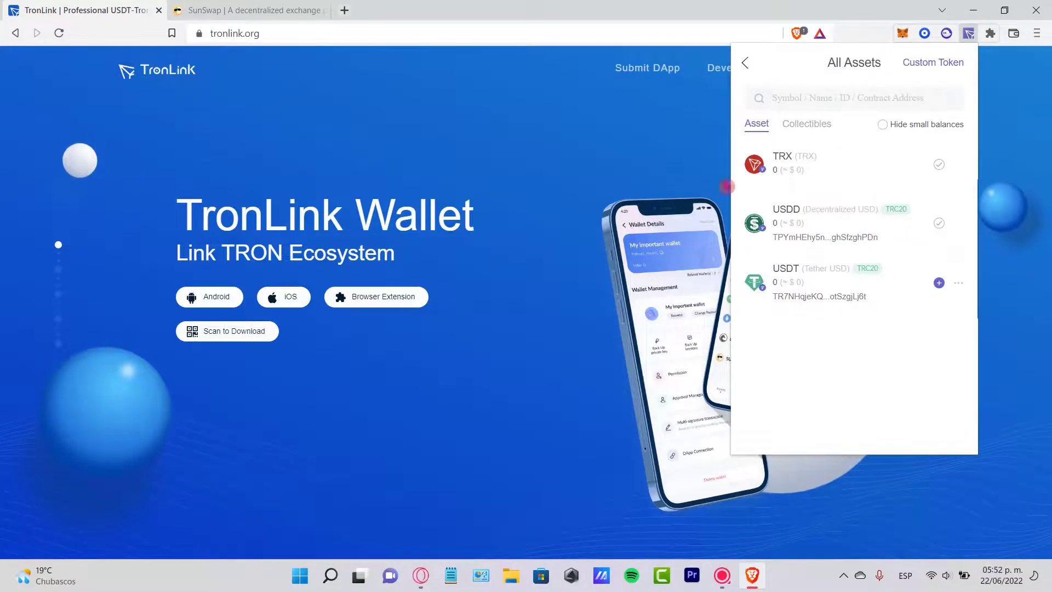
click(781, 163)
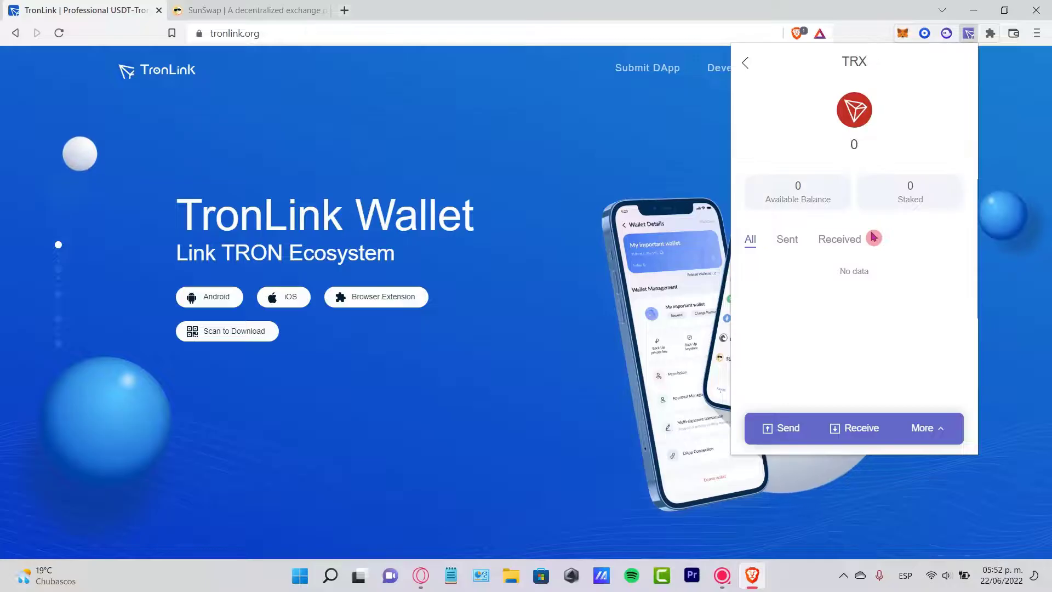
click(925, 429)
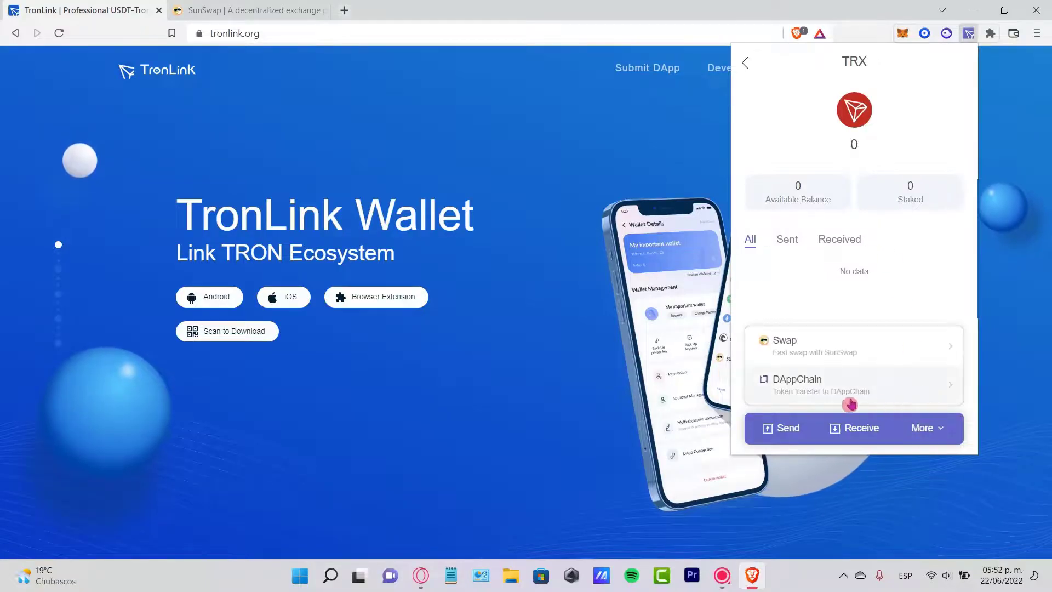
mouse_move(914, 286)
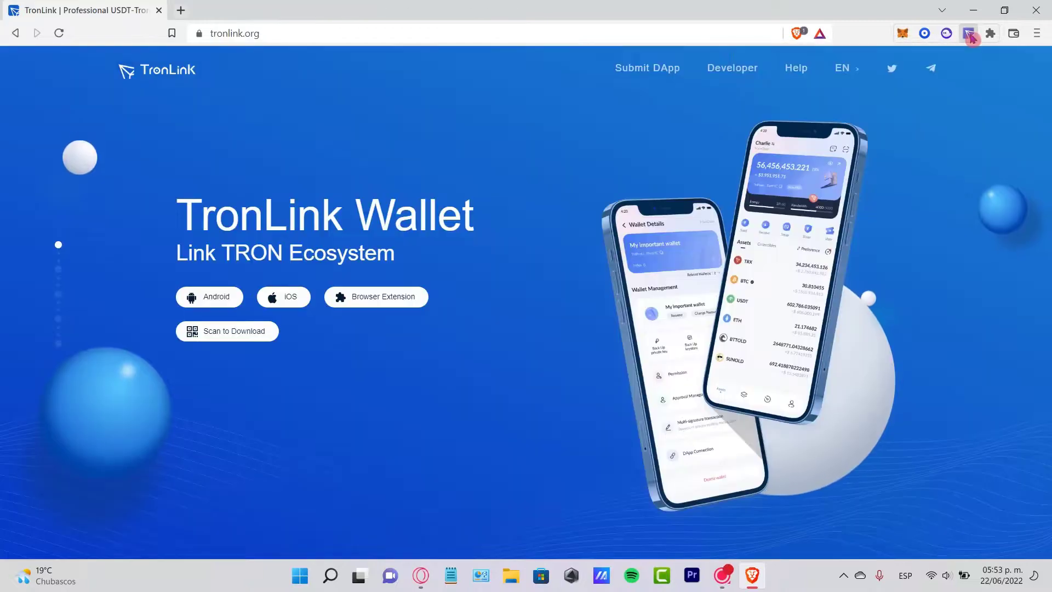
Return to the wallet overview and open Stake to load Coinbase 2's resources on TRONSCAN.
click(966, 33)
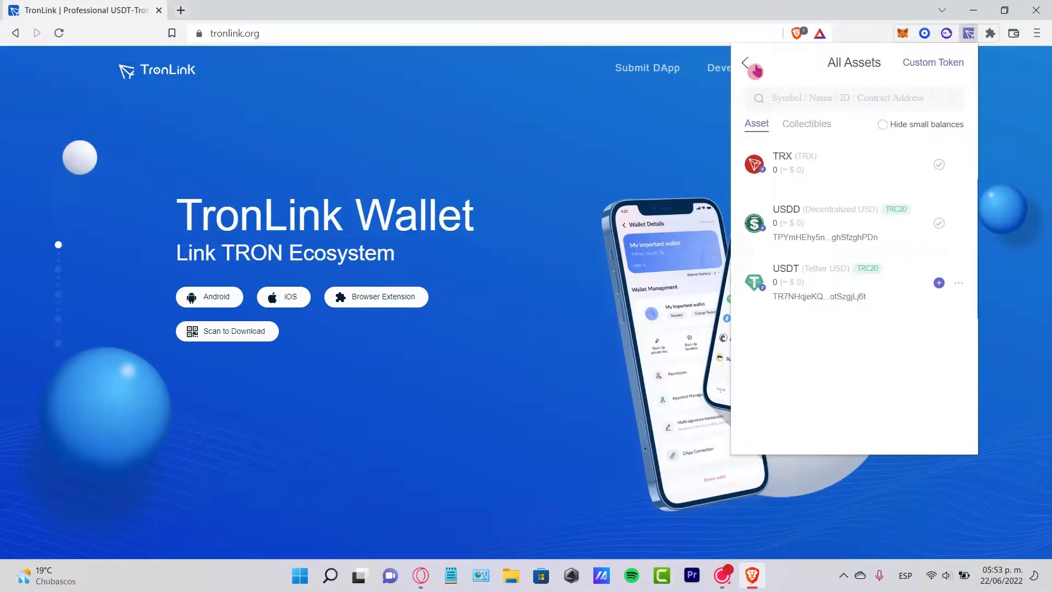
click(744, 62)
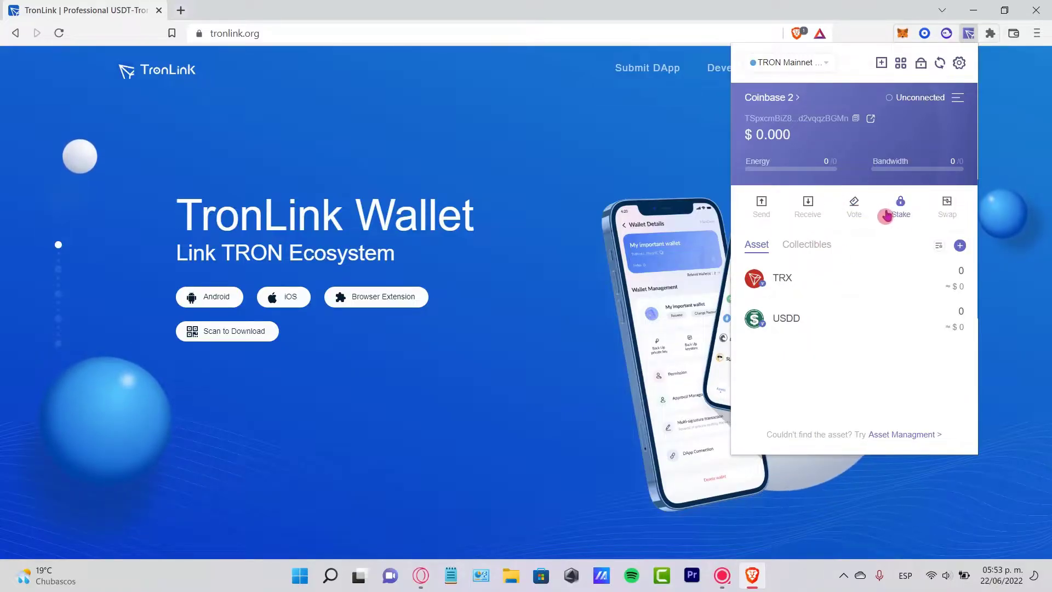
click(901, 205)
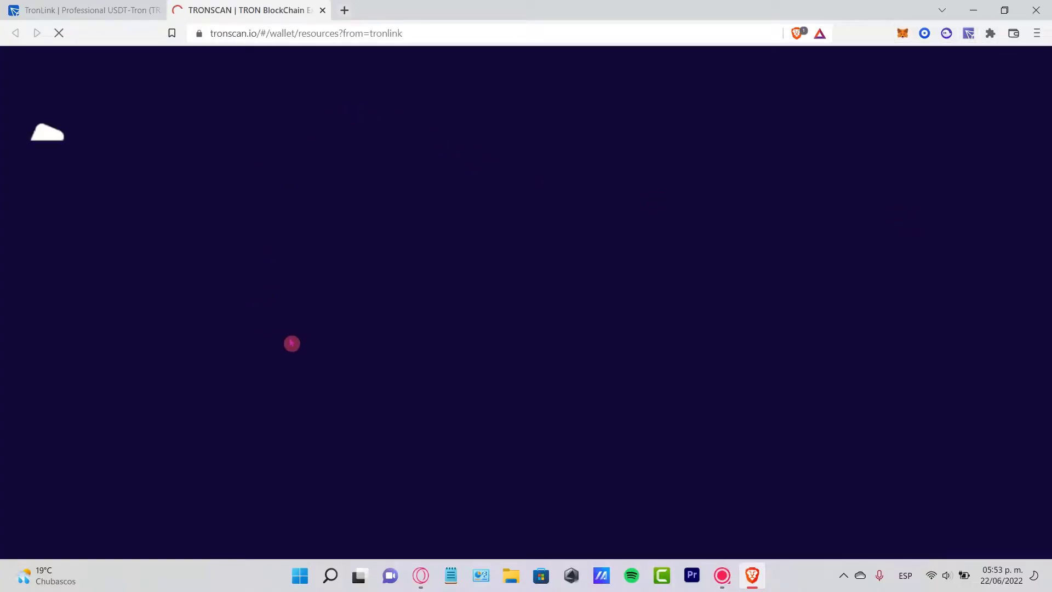